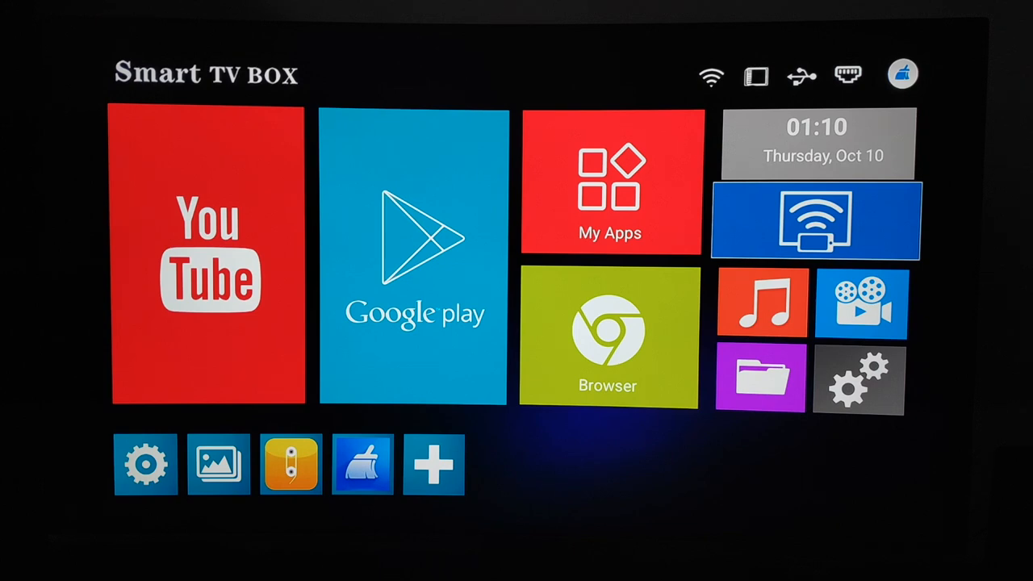
# - Select the Settings gear on the home screen to open the Settings panel
pyautogui.click(862, 304)
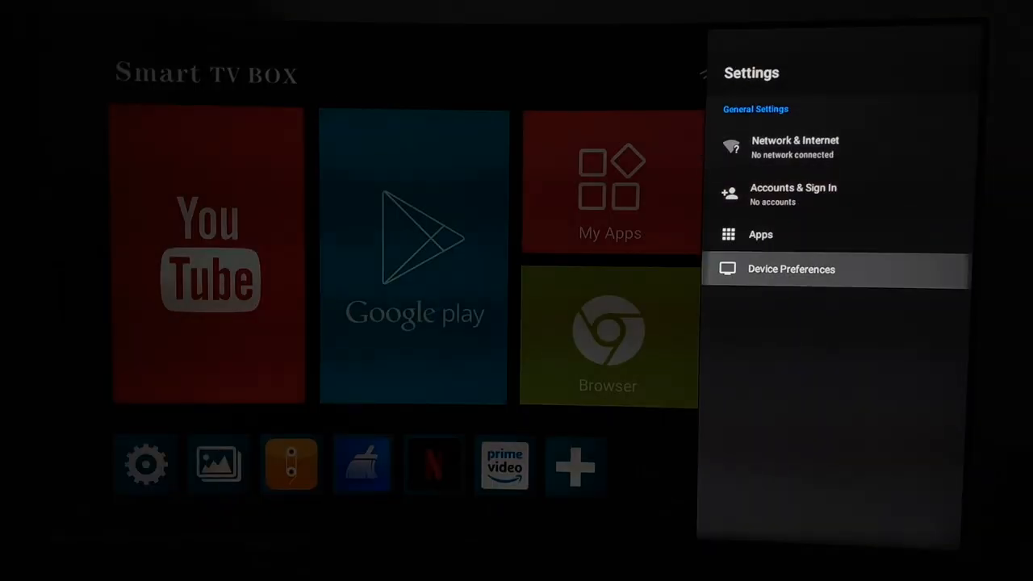
# - Check model MX10PRO and Android 9 under Device Preferences > About, then exit to home
pyautogui.click(791, 268)
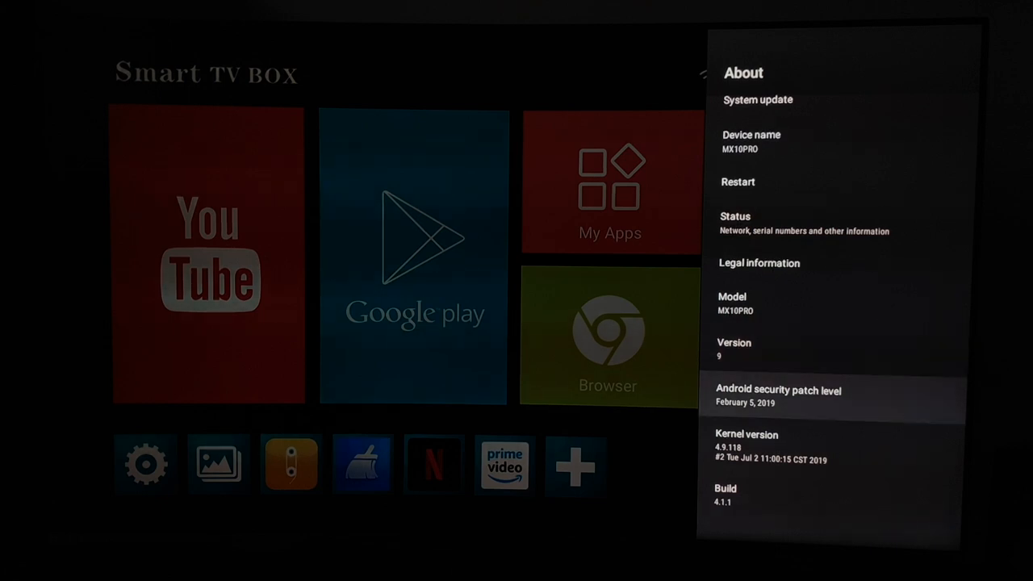
pyautogui.press('Back')
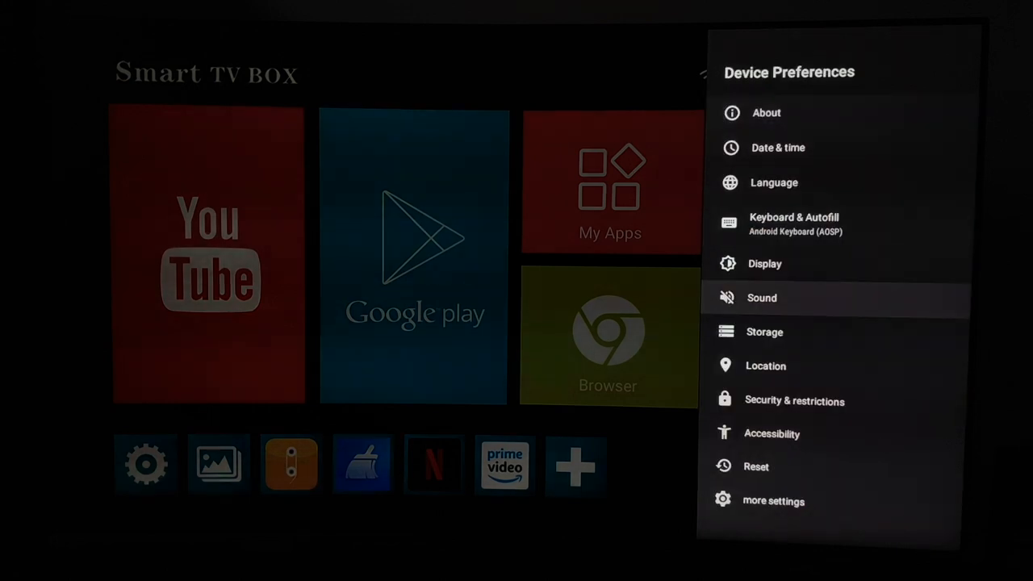
pyautogui.click(764, 331)
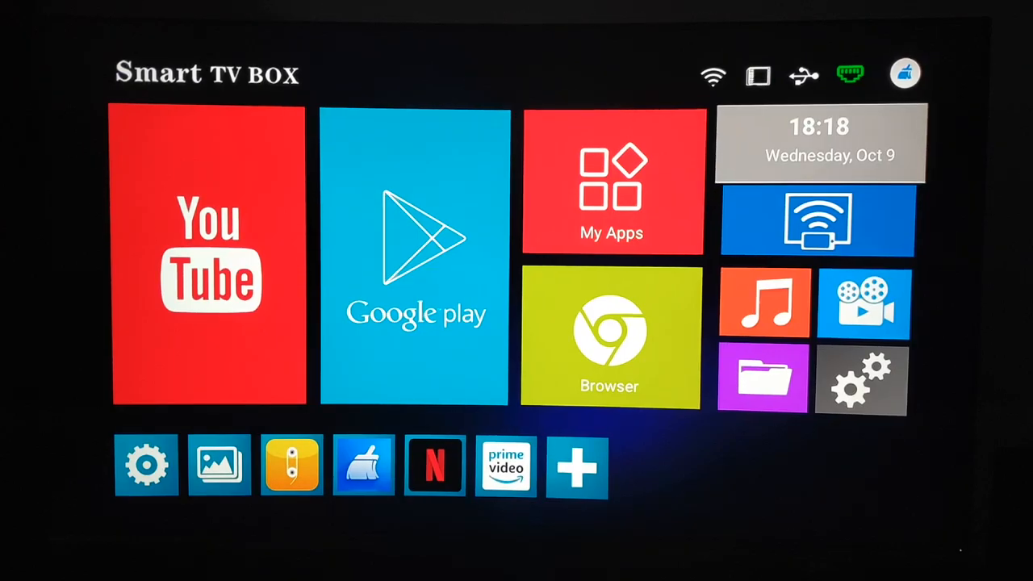
pyautogui.click(610, 181)
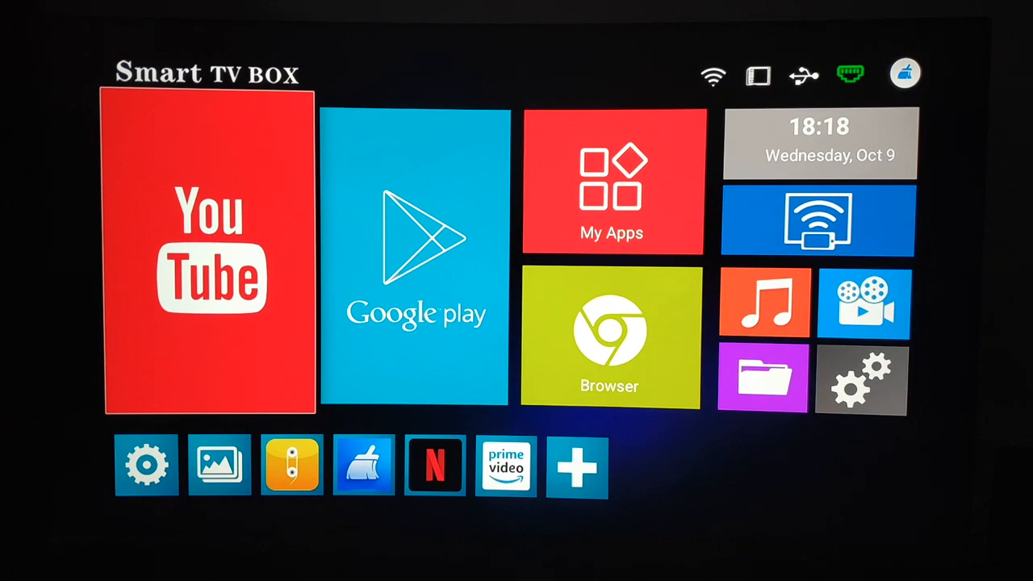
# - Play the tropical island 4K video, keep Auto 2160p quality, and view Stats for nerds
pyautogui.click(209, 250)
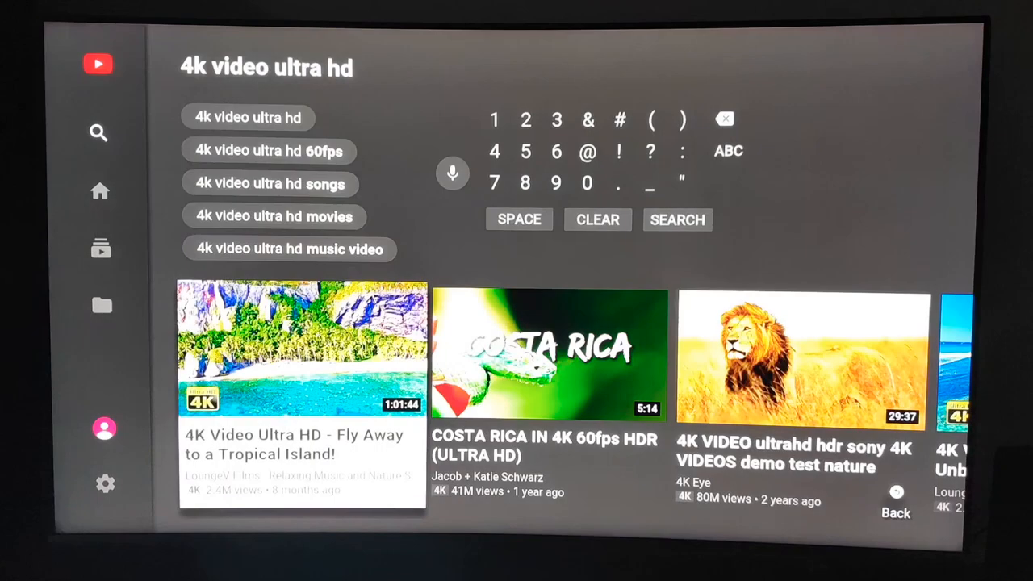
pyautogui.click(300, 347)
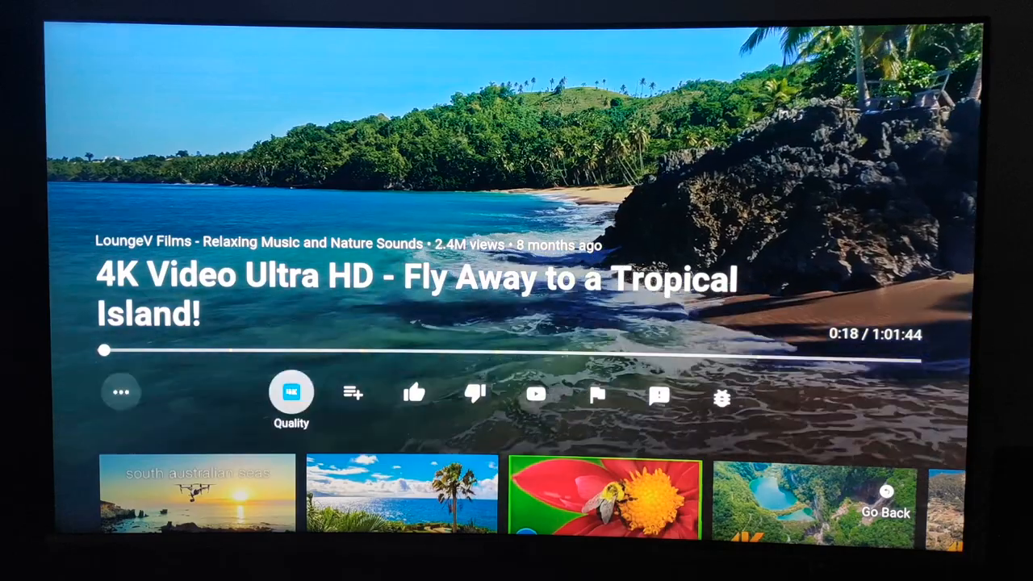
pyautogui.click(291, 393)
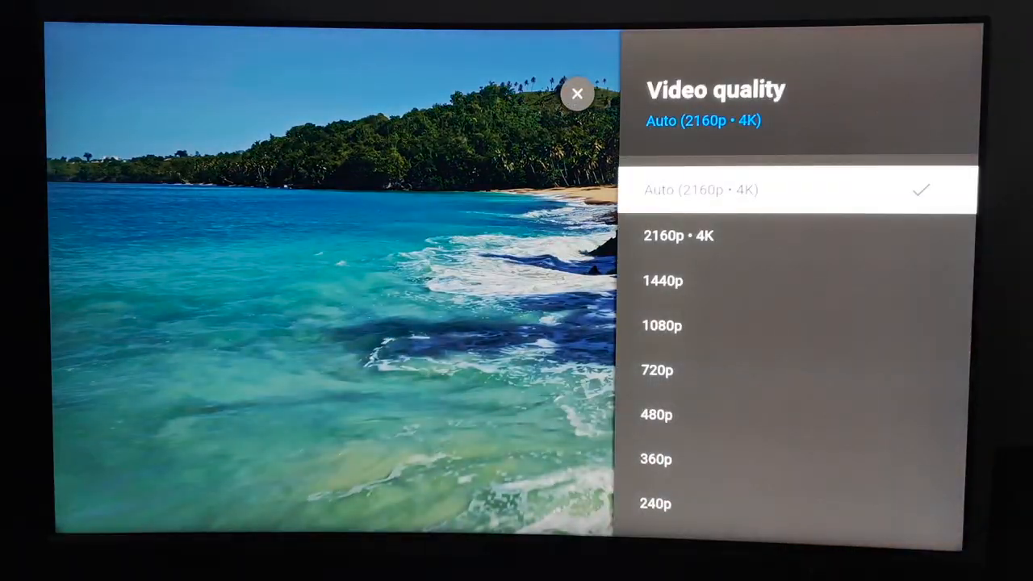
pyautogui.click(577, 93)
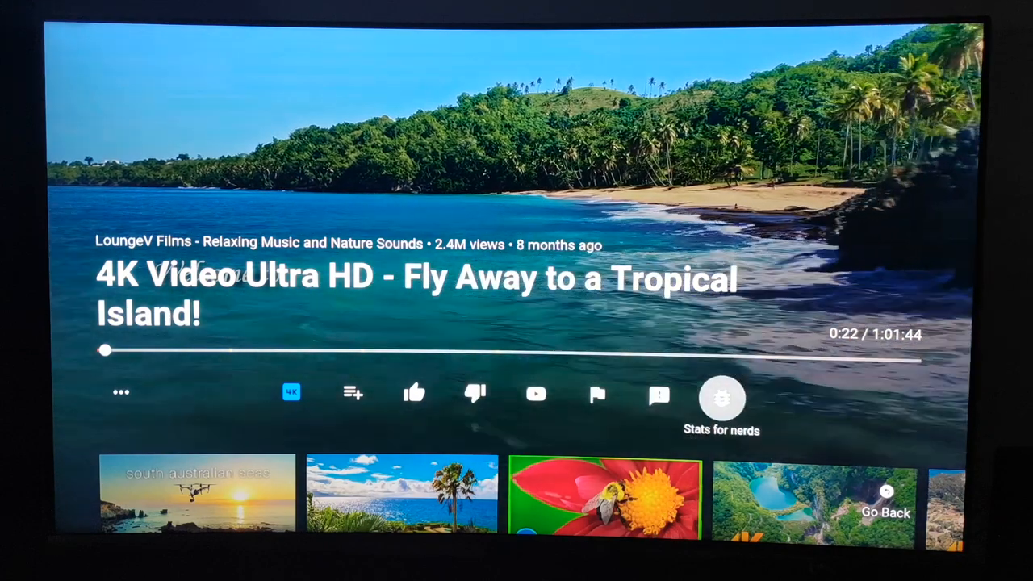
pyautogui.click(721, 397)
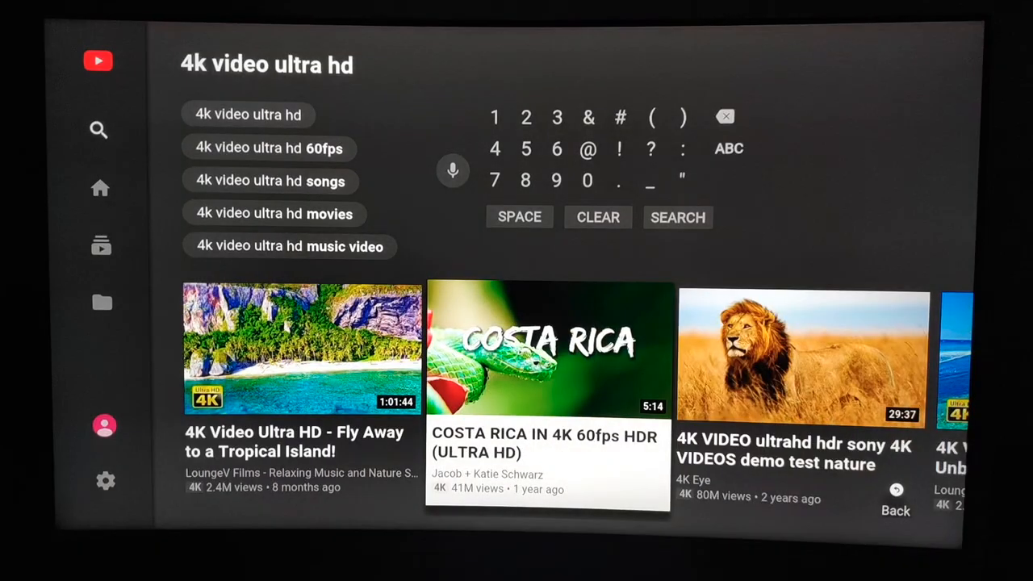
pyautogui.click(549, 350)
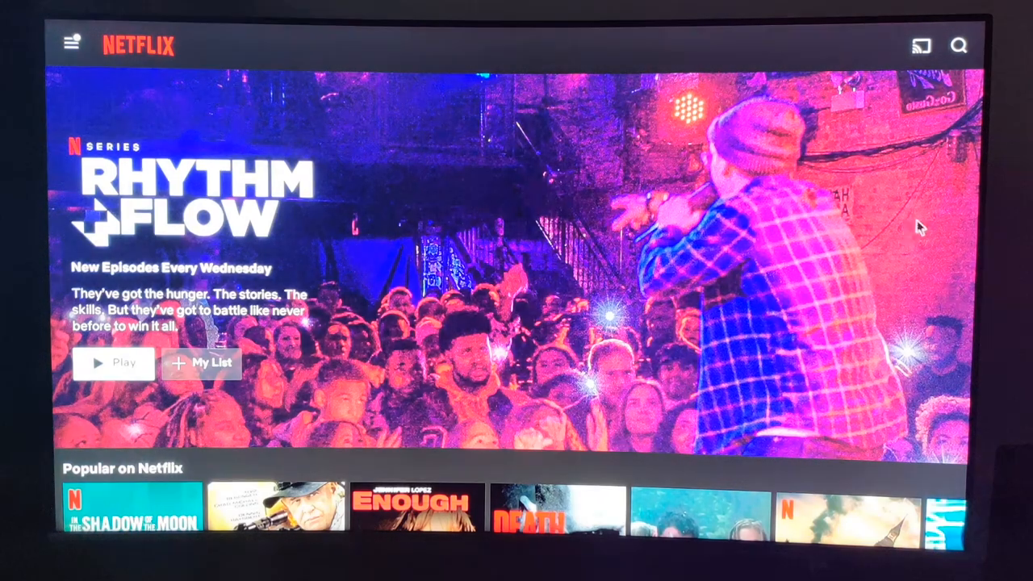
# - Play In the Shadow of the Moon from Popular on Netflix and dismiss the overlay
pyautogui.scroll(-3)
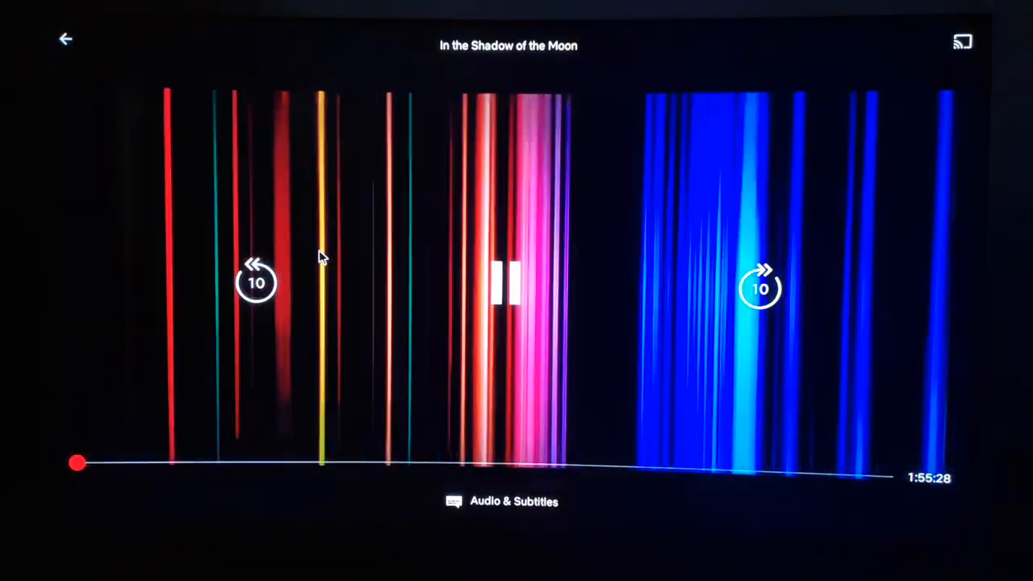
pyautogui.click(508, 284)
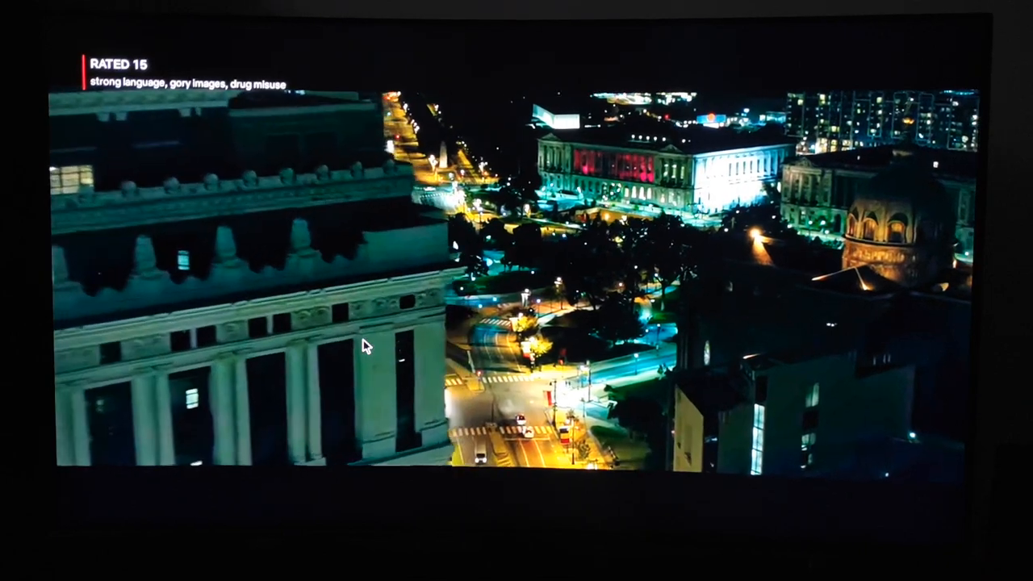